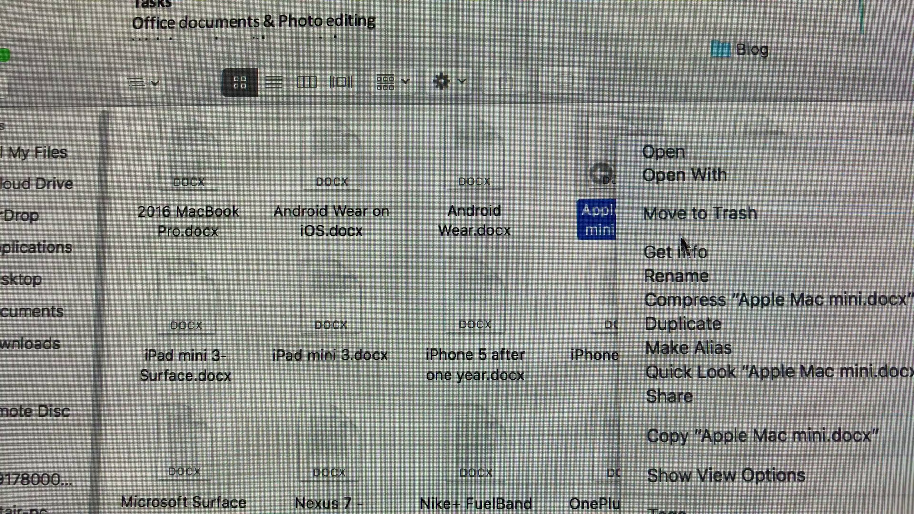
# Step: Close the Finder context menu and view the Storage tab showing 467.42 GB free of 1.11 TB
pyautogui.click(677, 252)
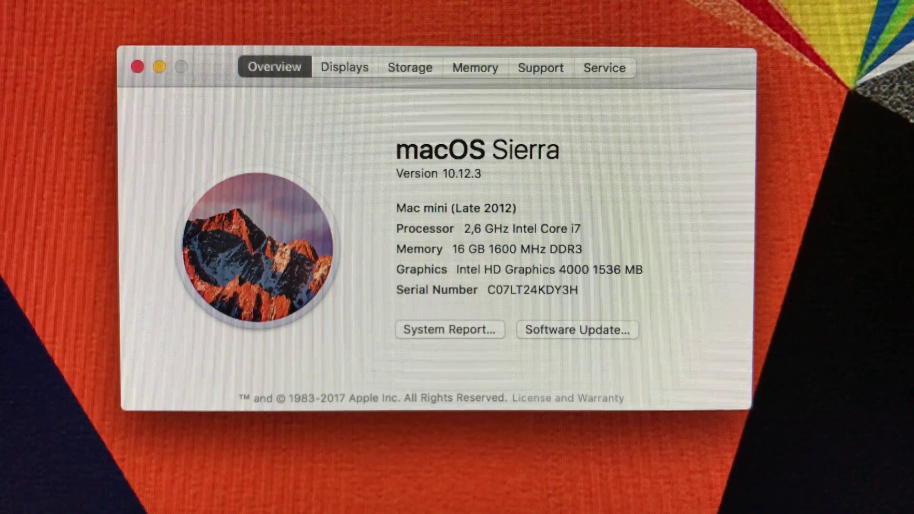
pyautogui.click(410, 67)
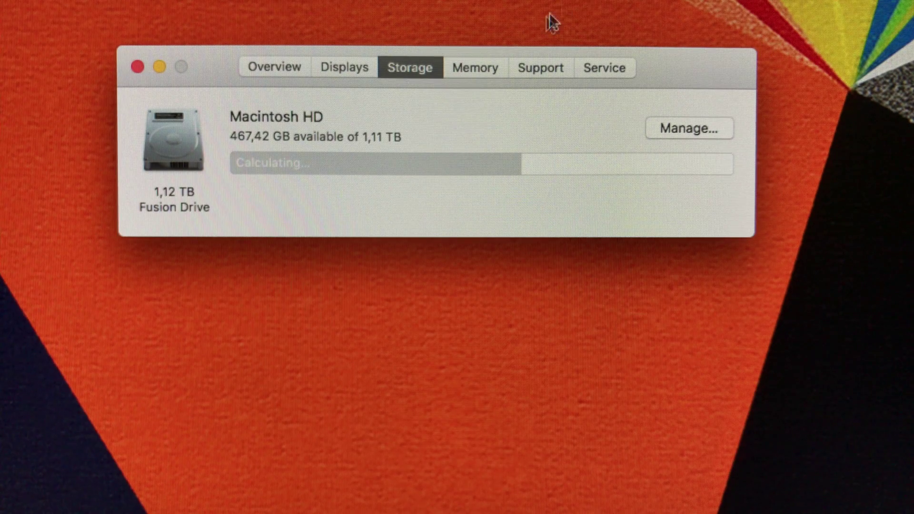